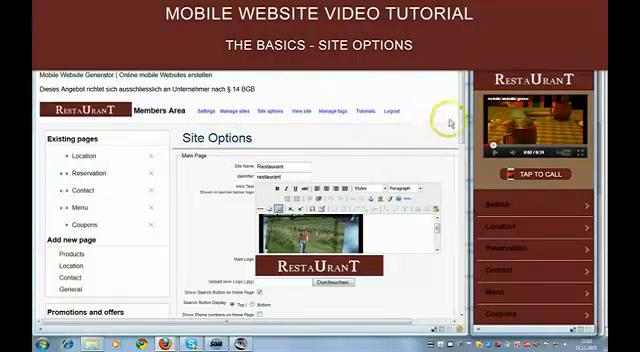
Scroll the Site Options page to reach the intro content editor for the YouTube embed
scroll("down", 3)
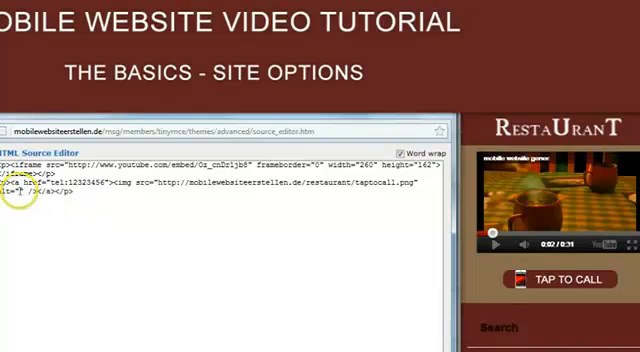
mouse_move(150, 220)
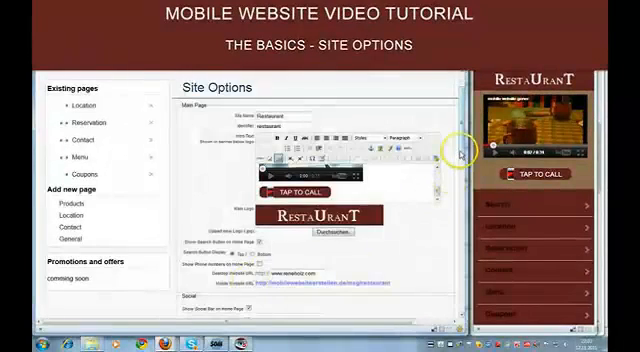
Scroll down to the Site Logo and Show Search Button settings
scroll("down", 3)
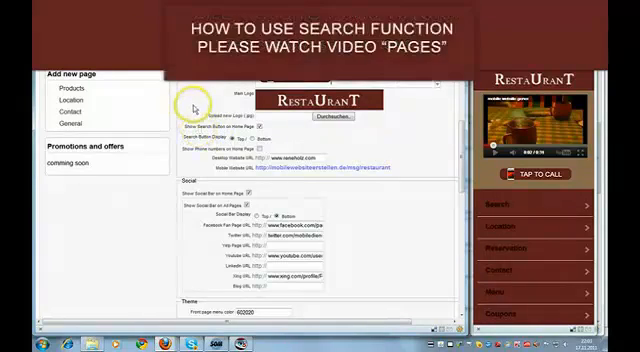
mouse_move(368, 152)
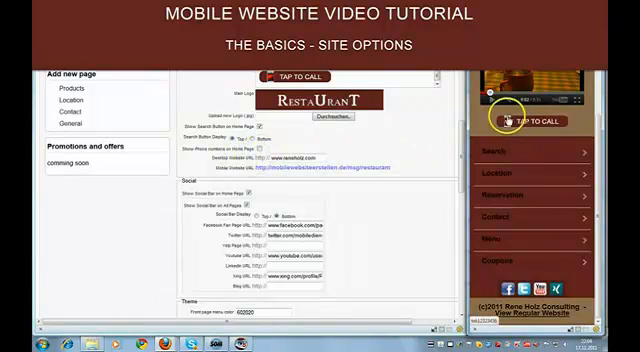
mouse_move(396, 136)
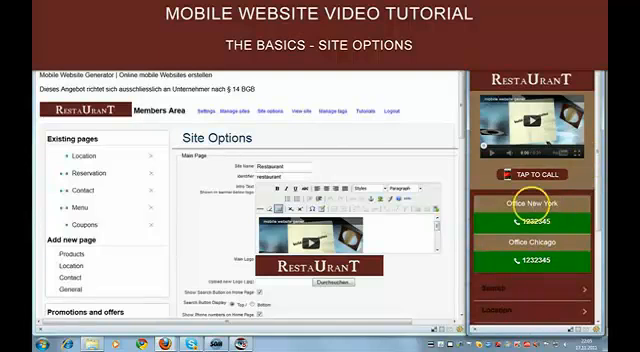
Scroll to the phone fields for the New York and Chicago office numbers
scroll("down", 3)
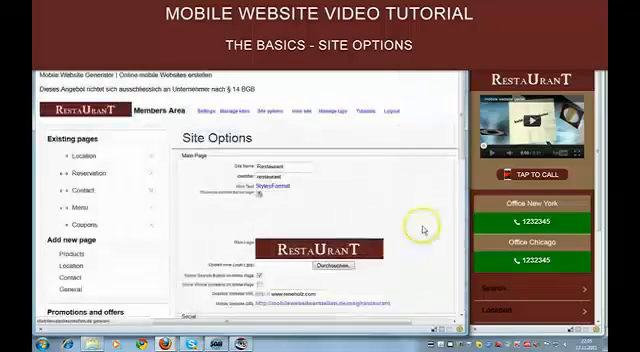
scroll("down", 3)
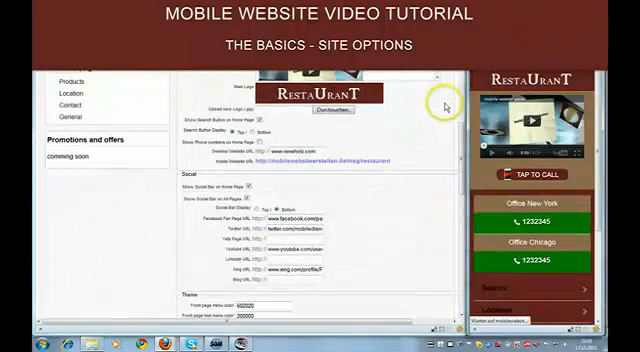
Scroll through the Social section with the Facebook, Twitter, YouTube, LinkedIn and blog URL fields
scroll("down", 3)
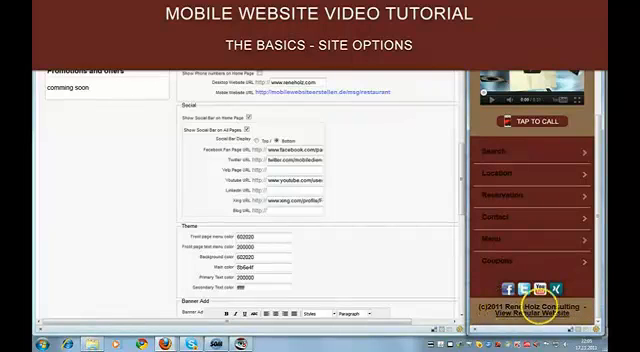
mouse_move(416, 116)
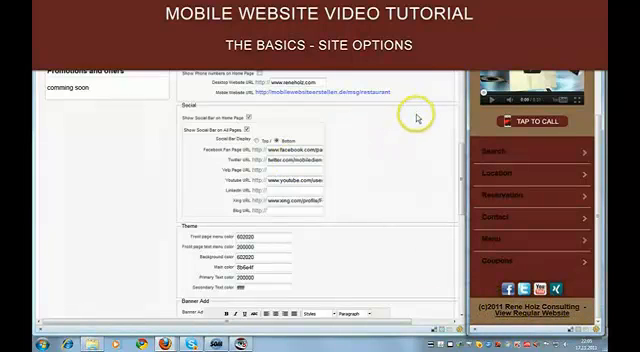
scroll("down", 3)
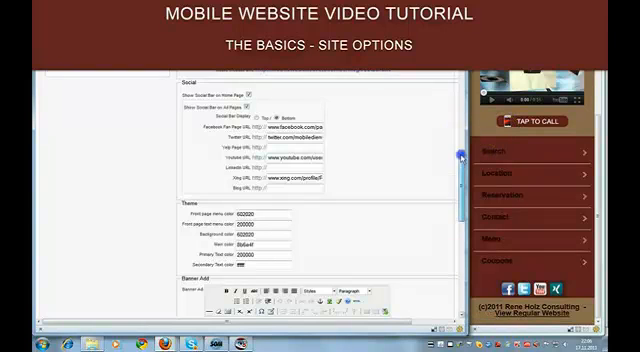
Reach the Theme section and edit one of the hex colour values
scroll("down", 3)
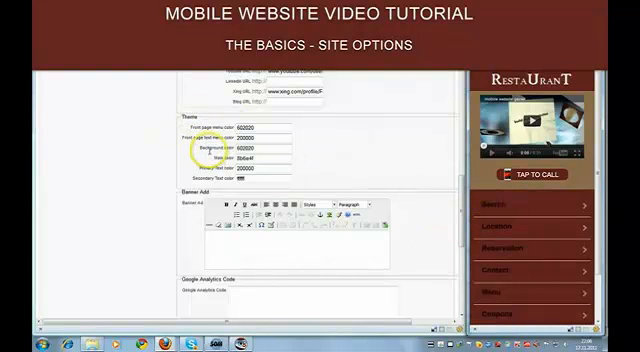
mouse_move(436, 104)
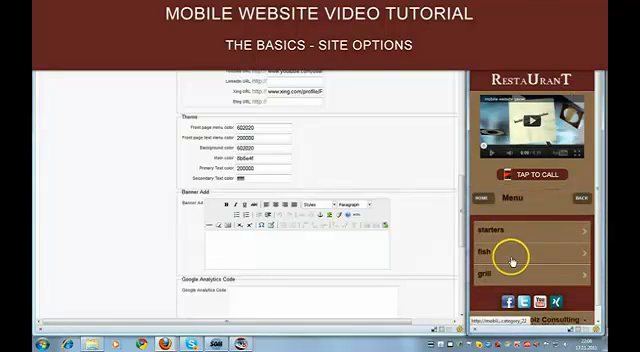
mouse_move(294, 174)
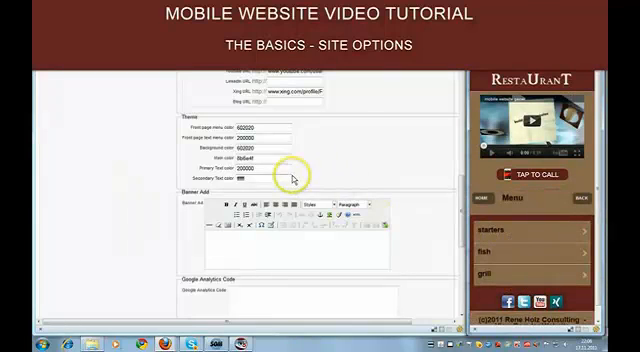
left_click(244, 170)
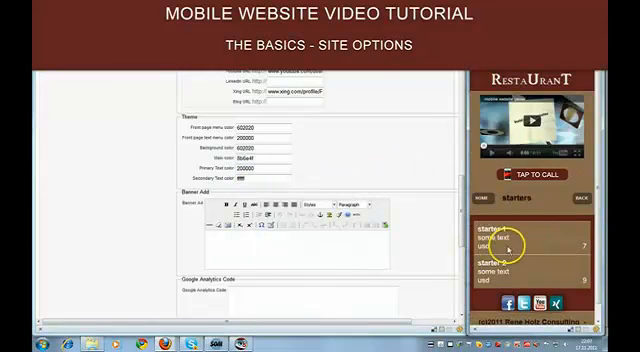
mouse_move(444, 170)
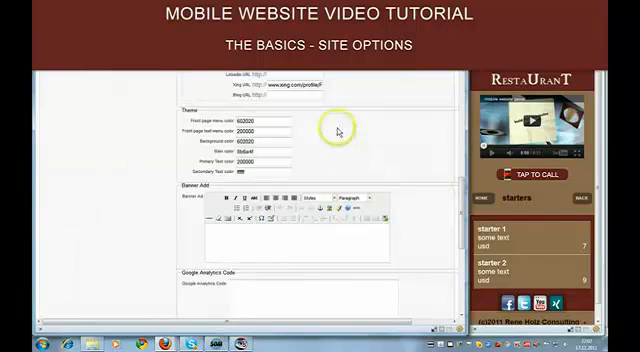
mouse_move(204, 78)
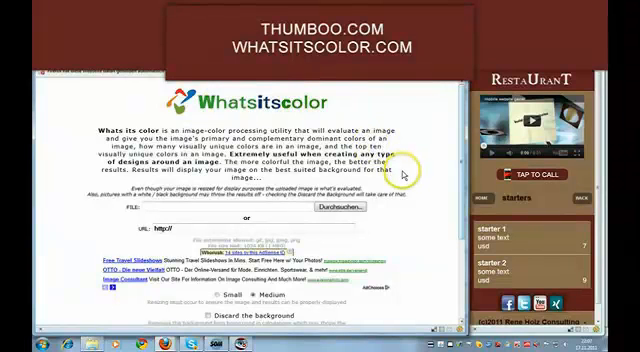
mouse_move(404, 176)
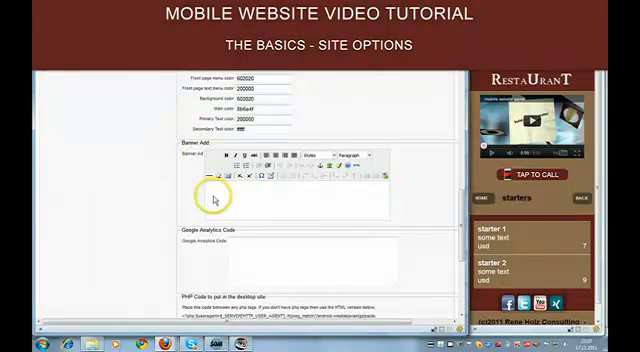
mouse_move(304, 196)
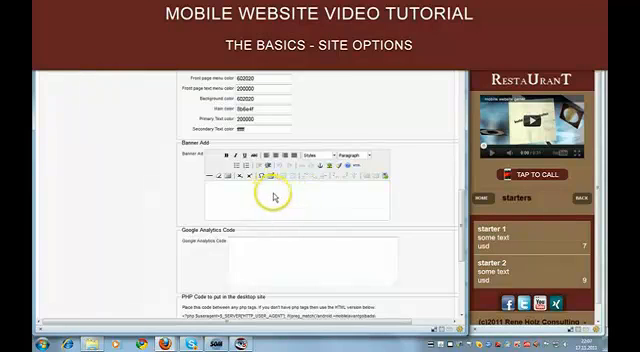
mouse_move(340, 196)
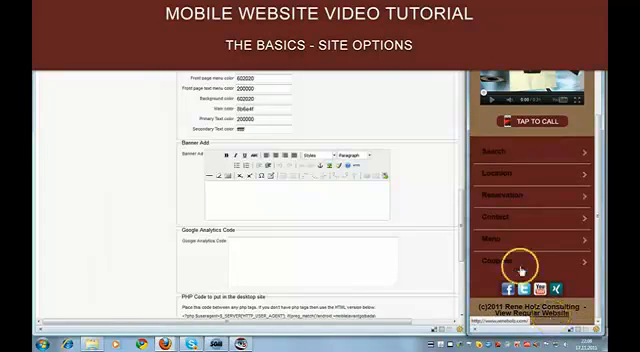
mouse_move(418, 210)
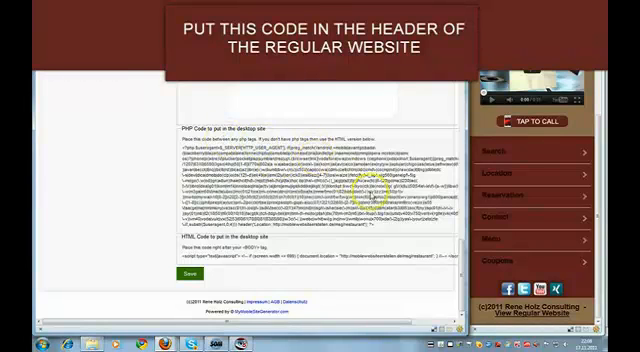
Scroll to the PHP and HTML redirect code boxes near the Google Analytics field
scroll("up", 3)
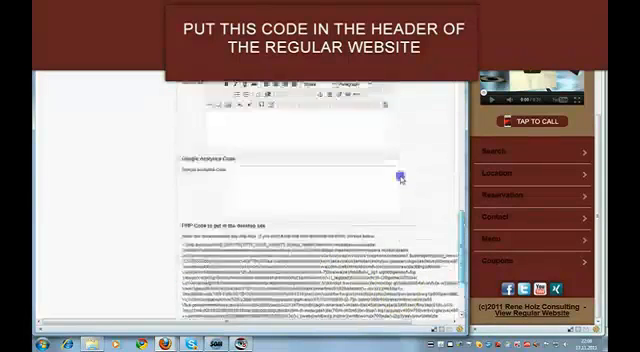